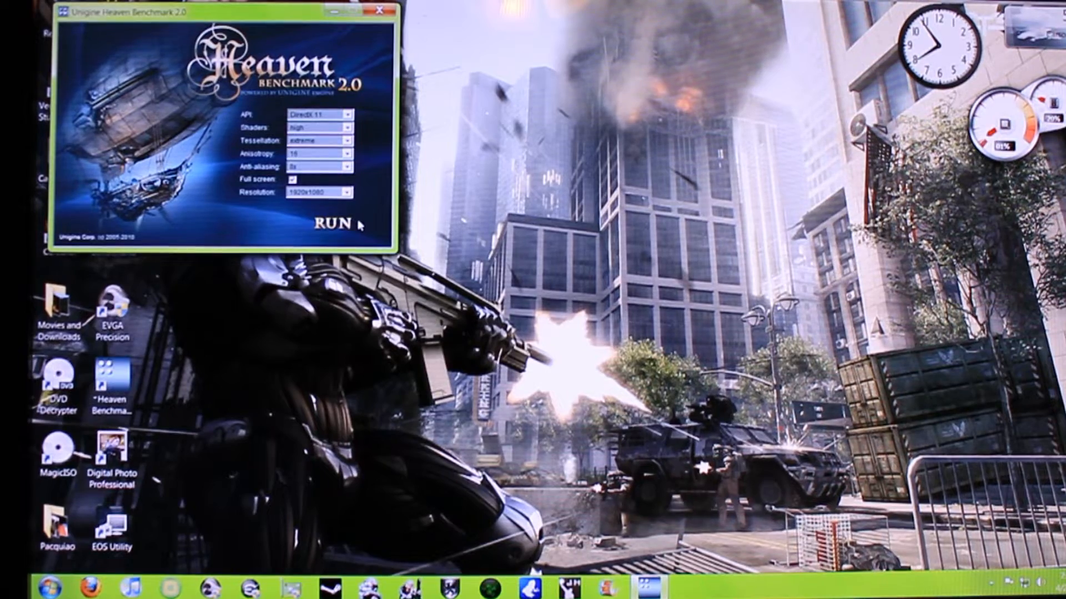
Run the benchmark at DirectX 11, extreme tessellation, 8x AA, 1920x1080 full screen
left_click(334, 225)
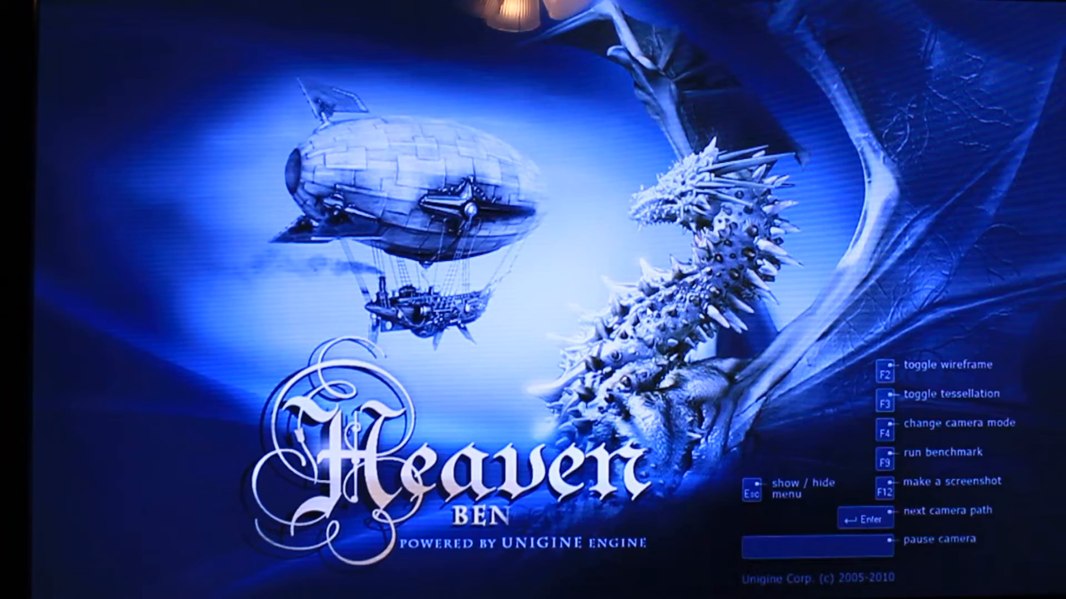